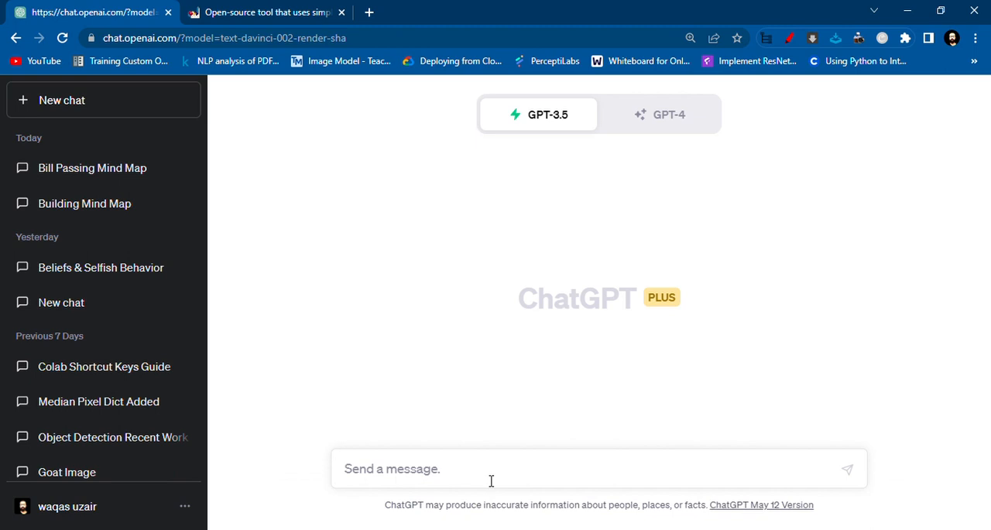
Step: Send ChatGPT 'write a program in plantuml to make a mind map for to make a building'
left_click(264, 12)
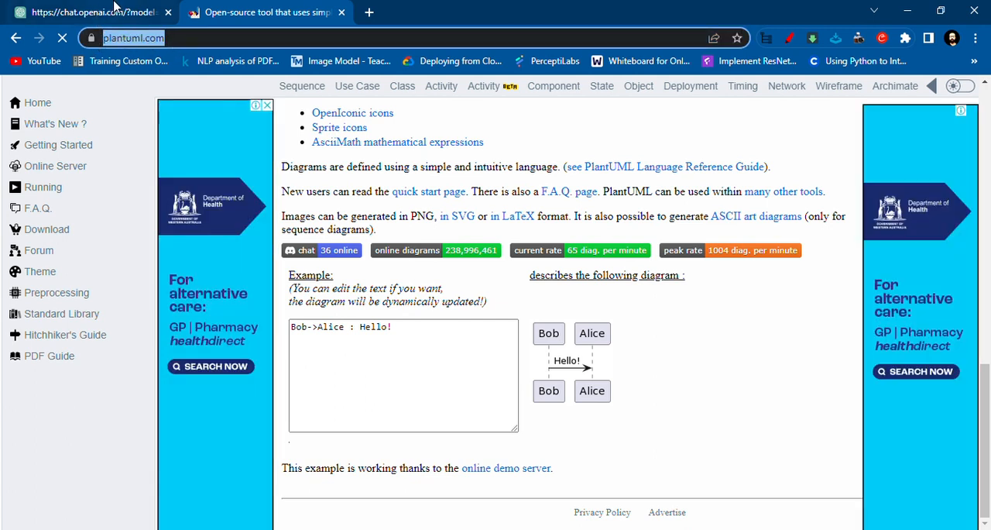
left_click(89, 12)
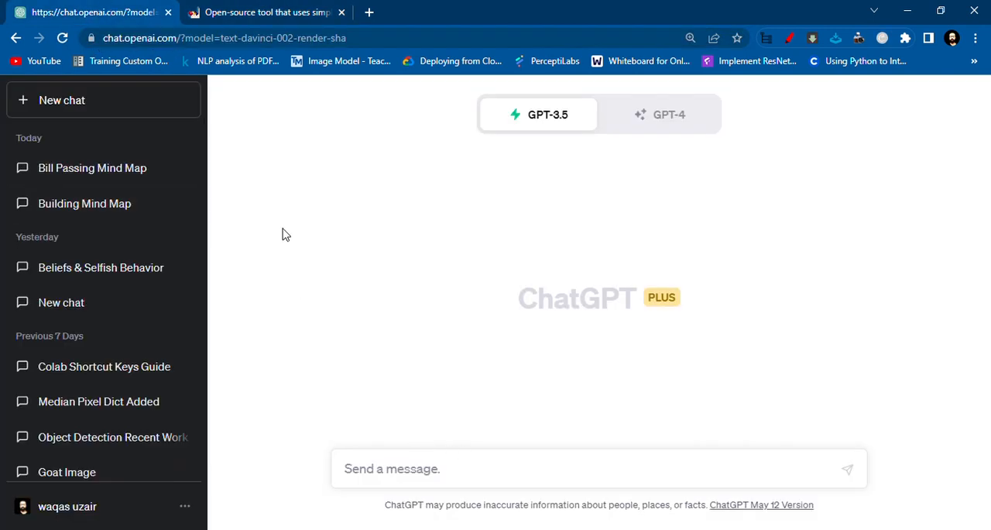
mouse_move(326, 266)
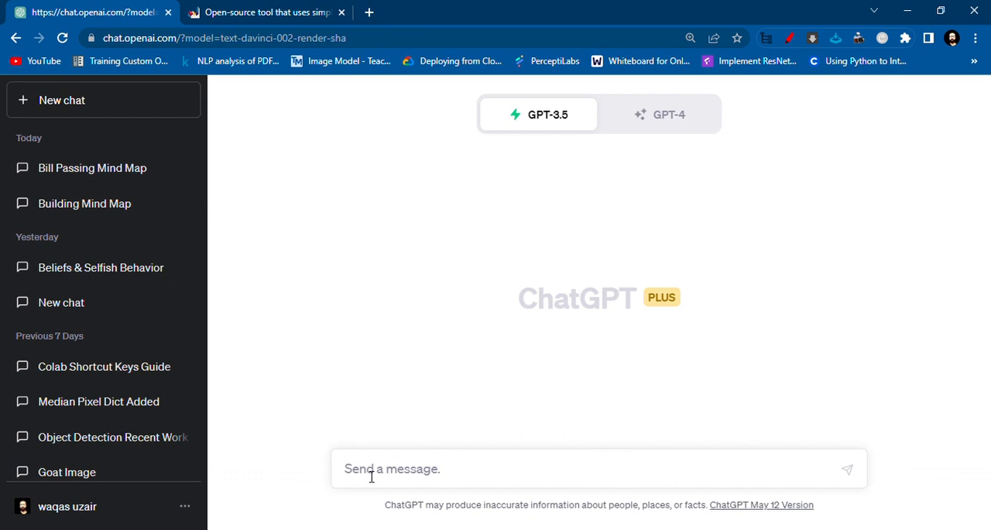
type("write a pro")
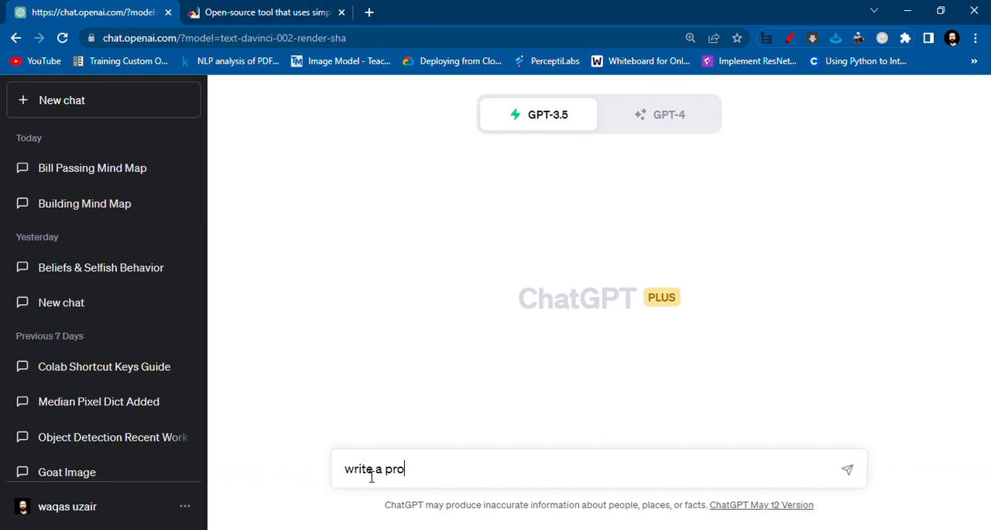
type("gram in p")
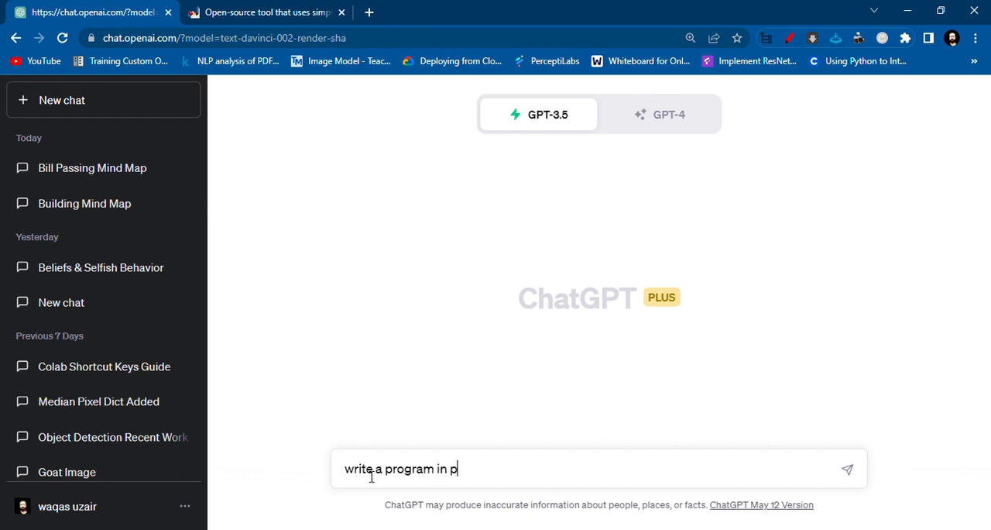
type("lantuml to ma")
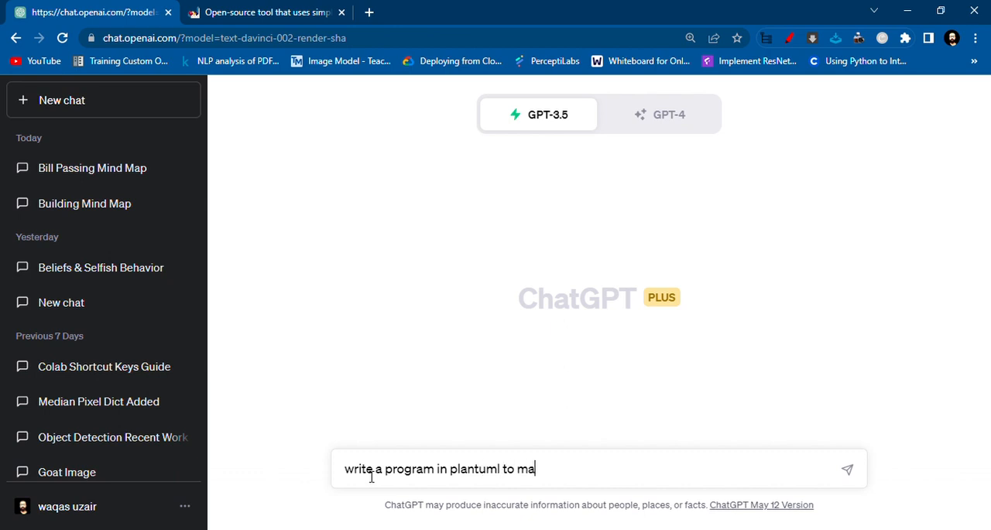
type("ke a min")
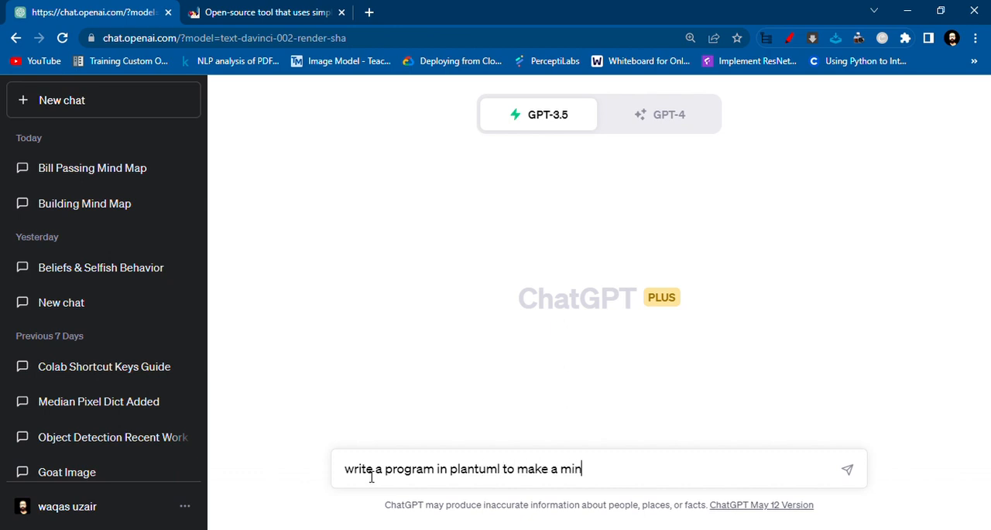
type("d")
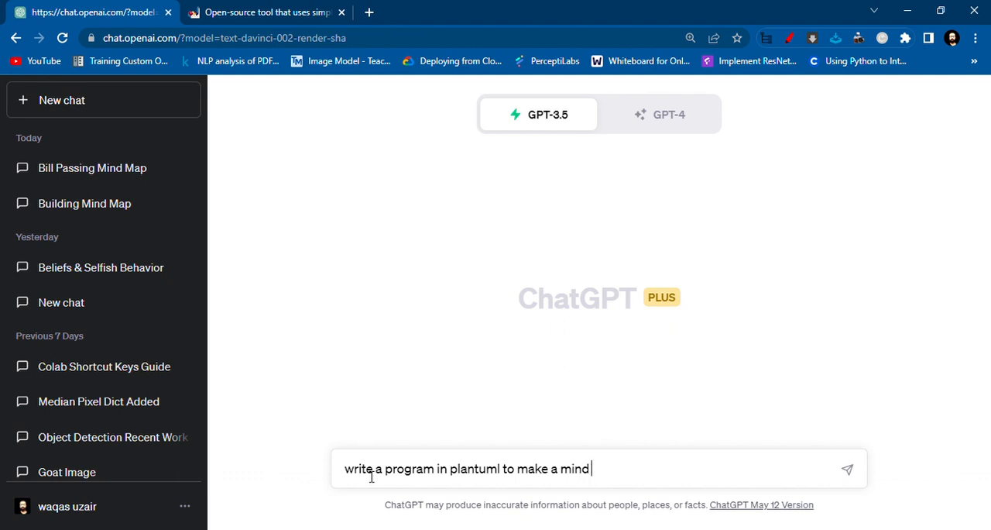
type("map")
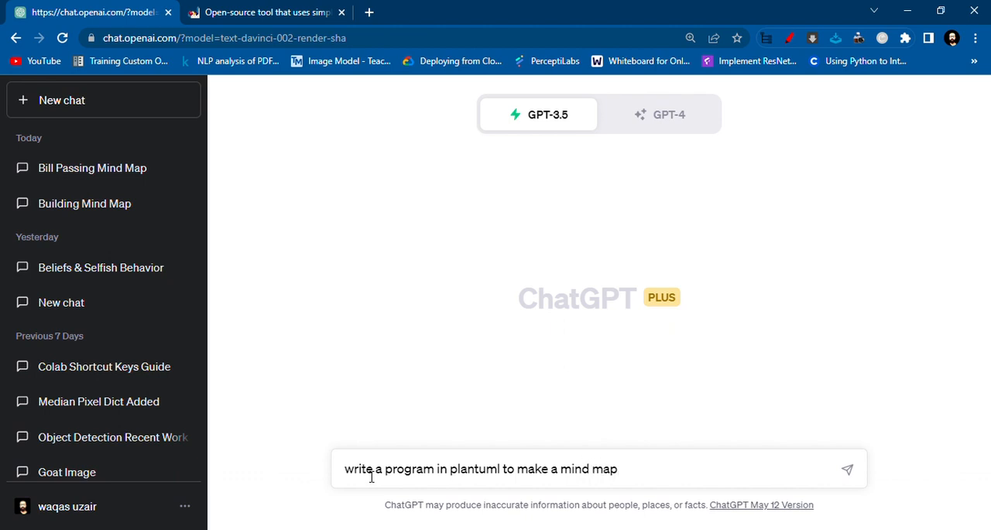
type("for")
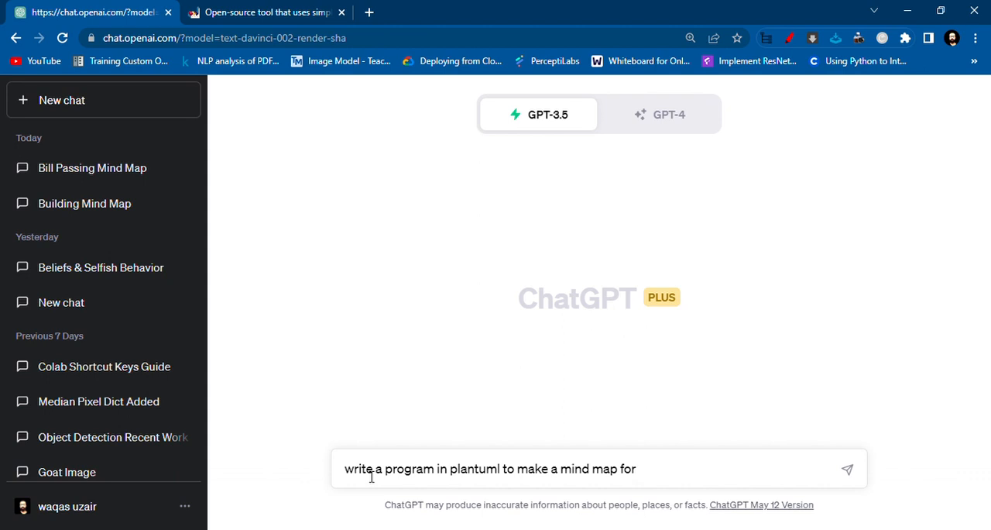
type("t")
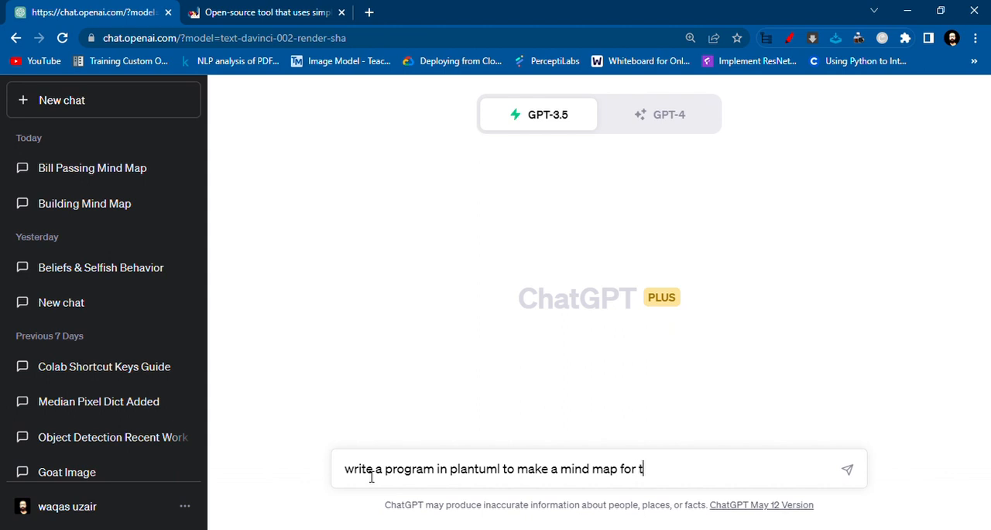
type("o make")
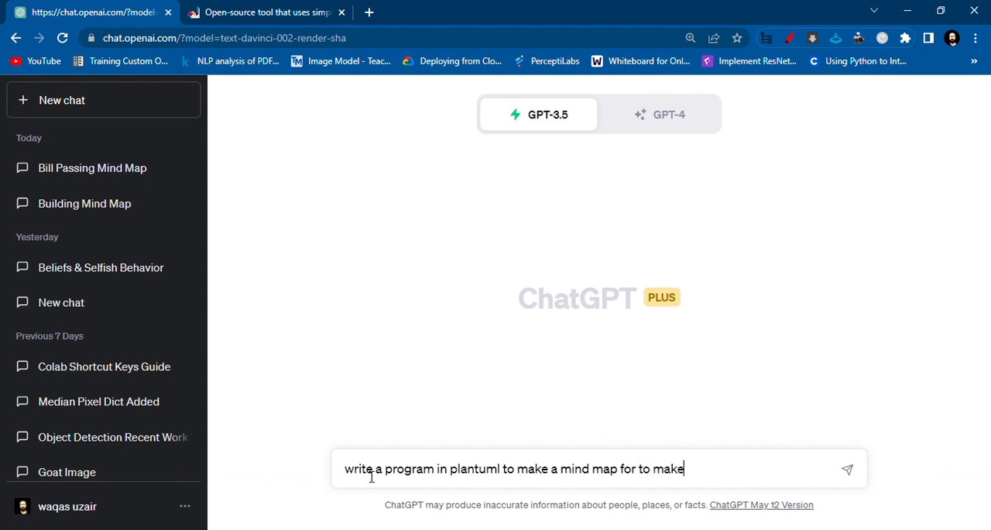
type("a bui")
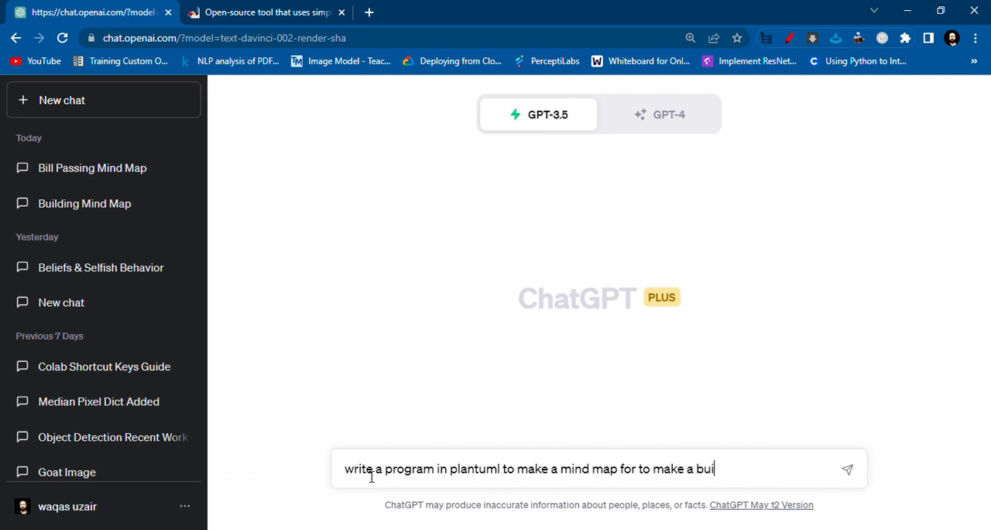
key("Enter")
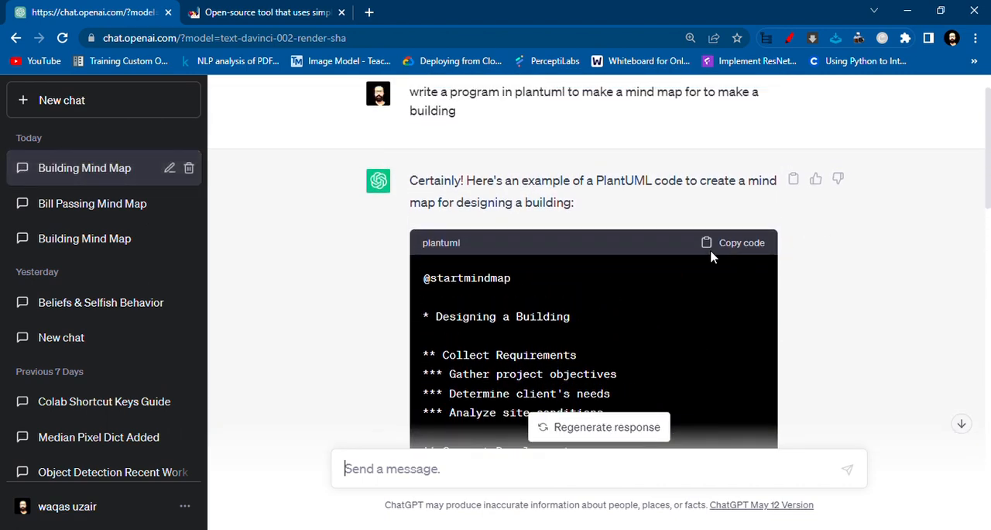
Step: Copy the generated Designing a Building mind map code and return to the PlantUML tab
left_click(732, 242)
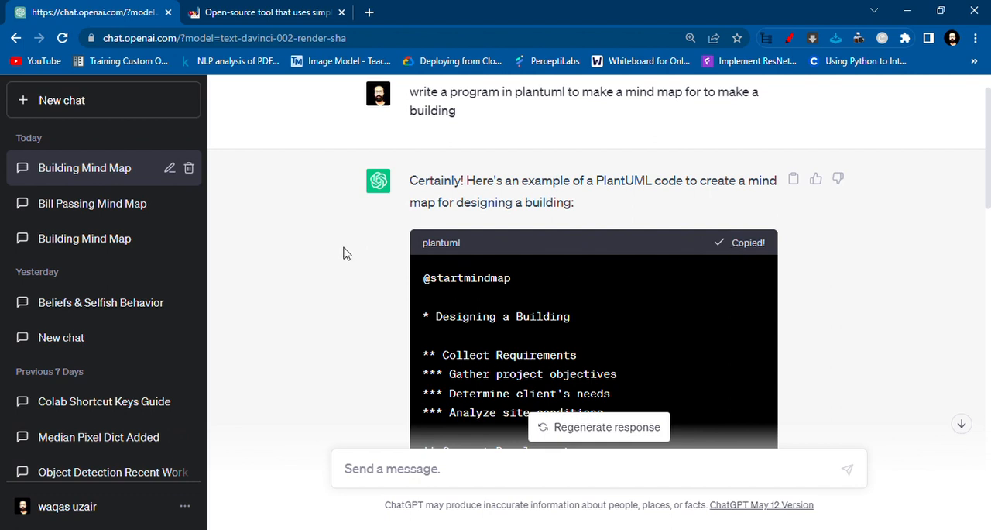
left_click(263, 11)
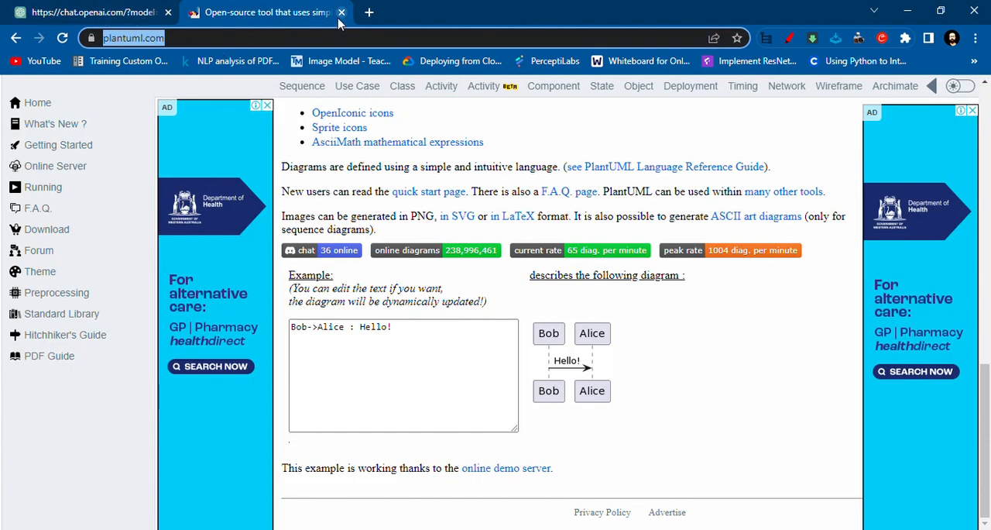
Step: Search Google for 'plantuml' in a new tab and open the official PlantUML site
left_click(368, 12)
type("plantuml")
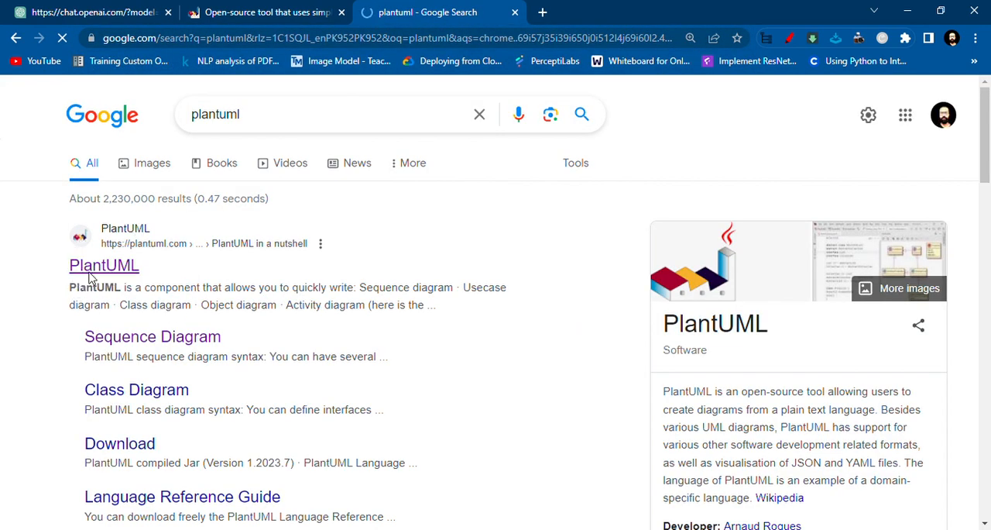
left_click(104, 265)
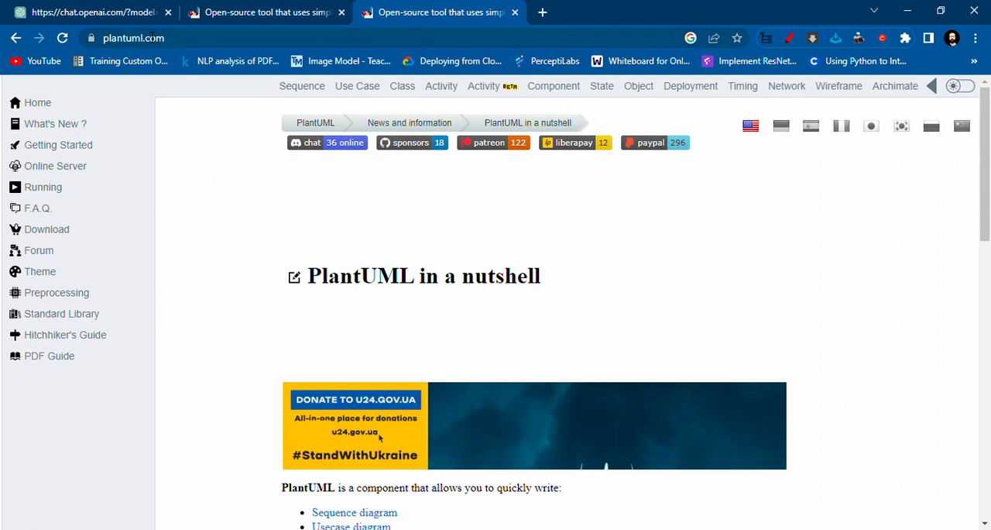
Step: Scroll down PlantUML's home page to the live example editor
scroll("down", 3)
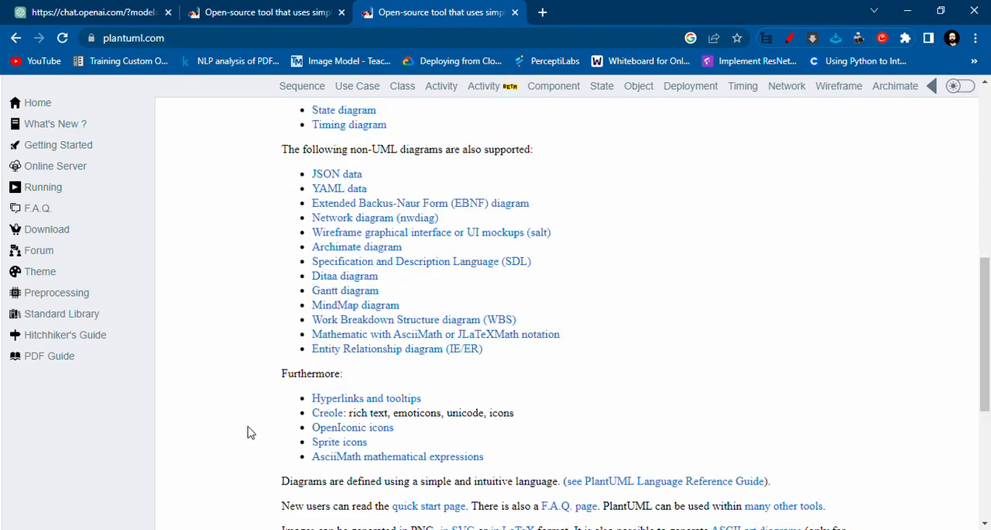
scroll("down", 3)
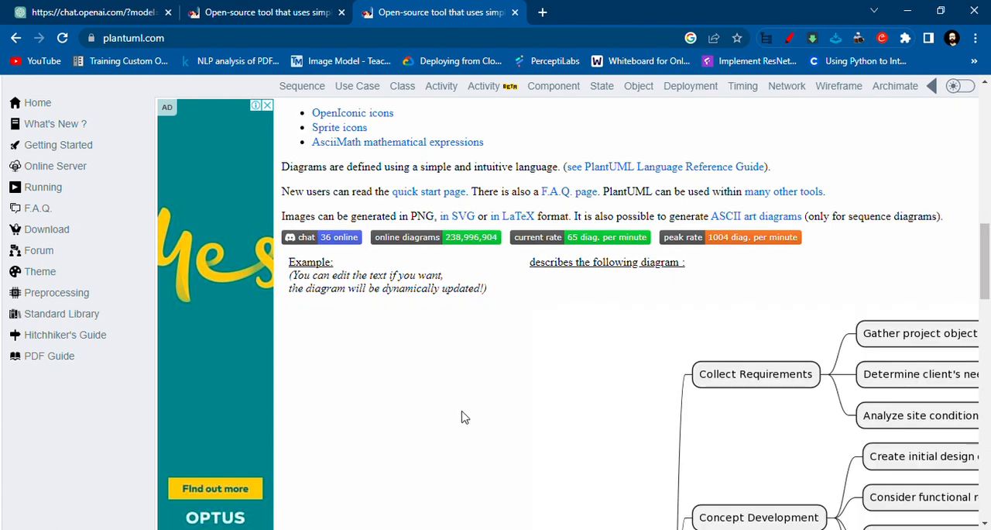
scroll("down", 3)
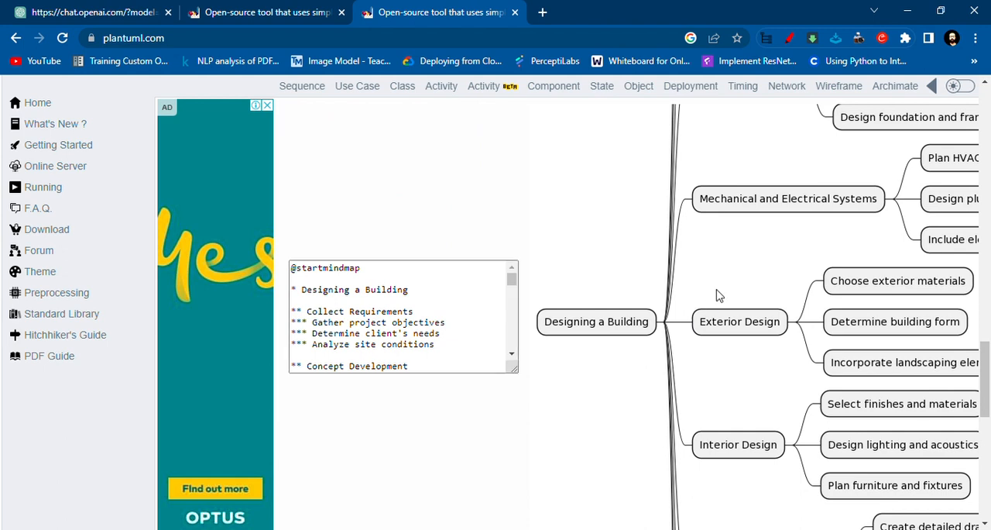
mouse_move(760, 392)
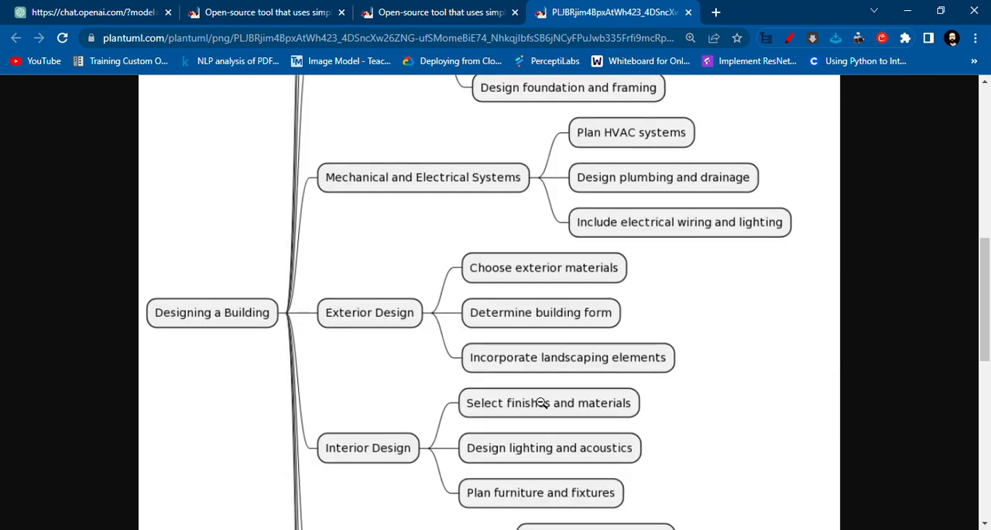
Step: Scroll through the standalone PNG image of the building mind map
scroll("down", 3)
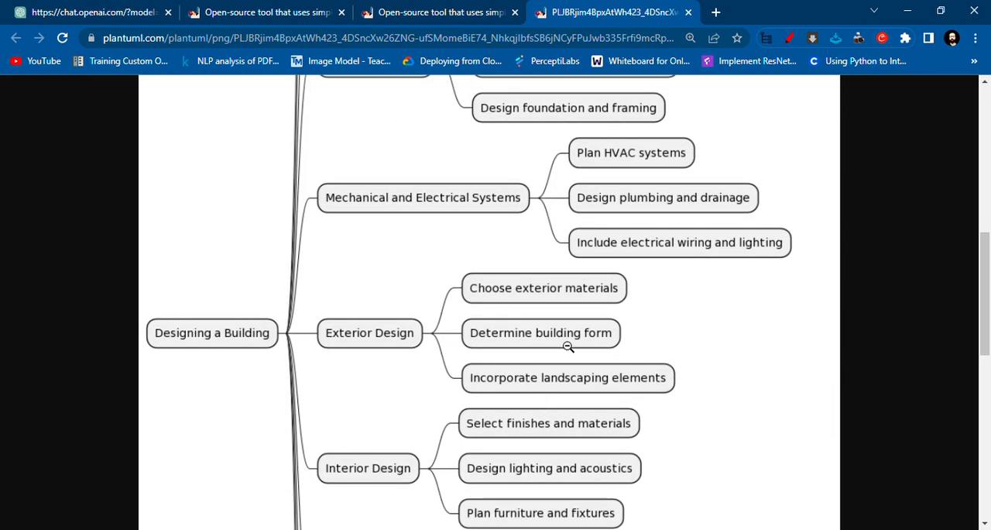